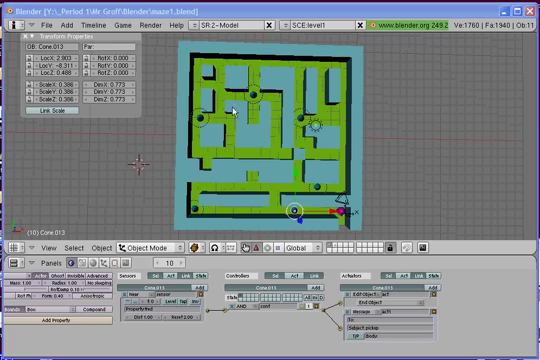
mouse_move(318, 222)
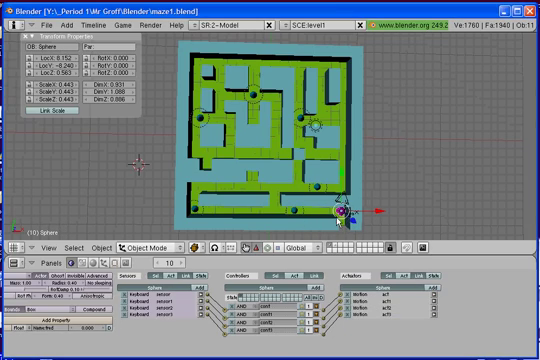
mouse_move(320, 200)
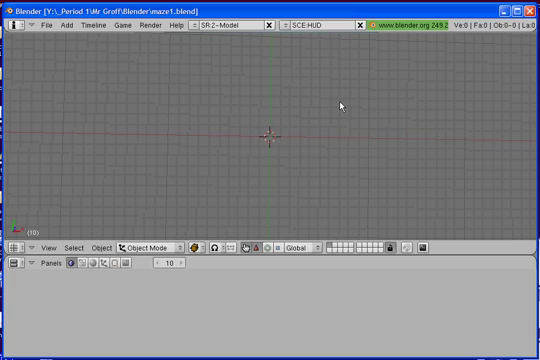
mouse_move(334, 104)
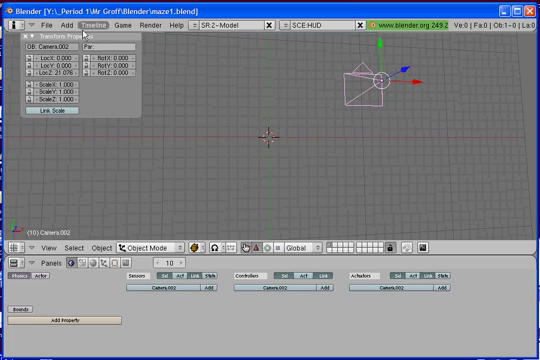
Add a plane mesh in front of the camera within the HUD scene's framed view.
left_click(70, 20)
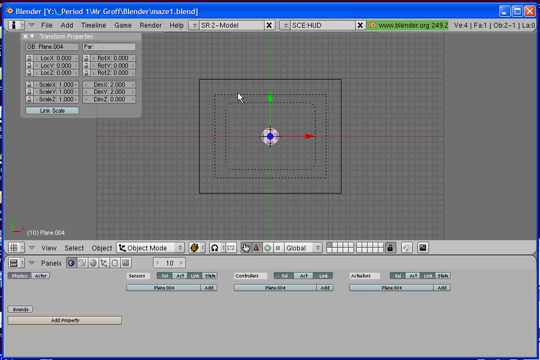
mouse_move(256, 156)
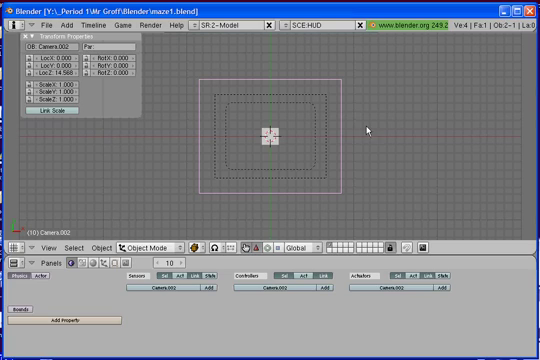
left_click(272, 136)
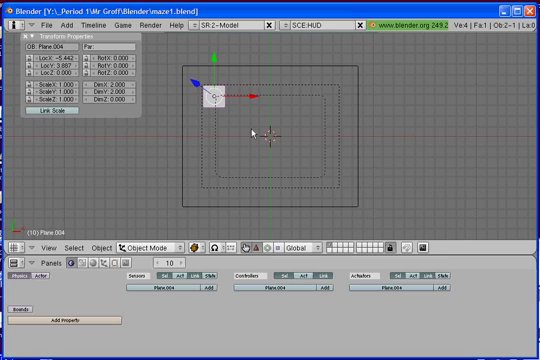
mouse_move(470, 254)
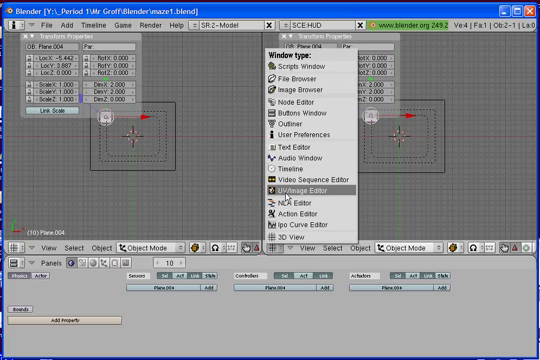
Set the newly split area's window type to UV/Image Editor beside the 3D view.
left_click(306, 190)
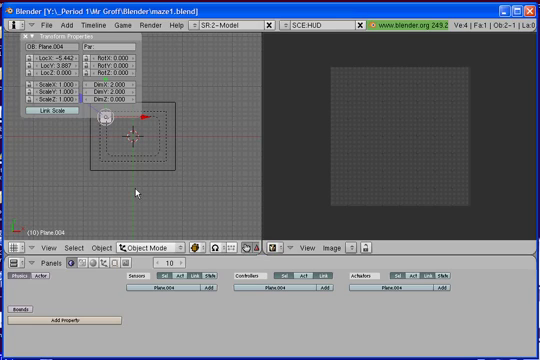
mouse_move(136, 188)
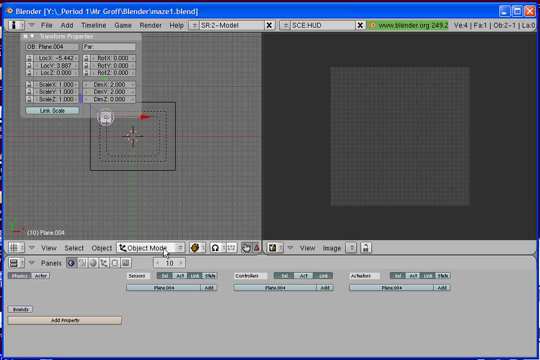
Unwrap the plane and load the bitmap font image into the image editor.
left_click(150, 244)
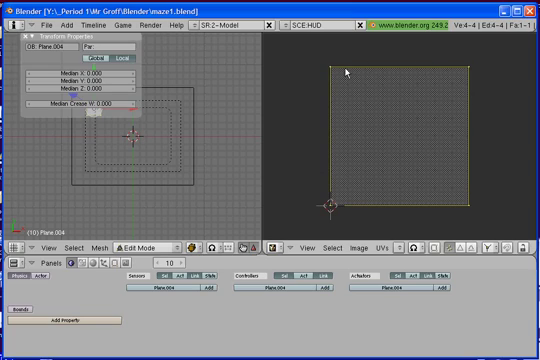
mouse_move(432, 216)
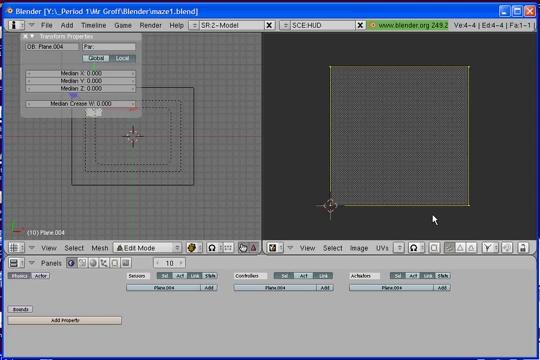
mouse_move(436, 216)
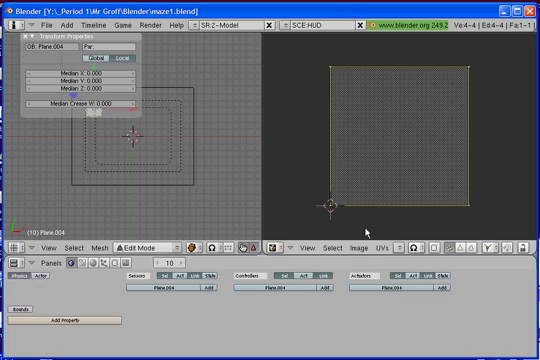
left_click(348, 244)
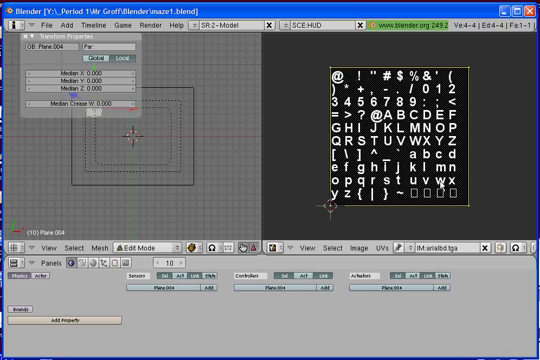
mouse_move(464, 212)
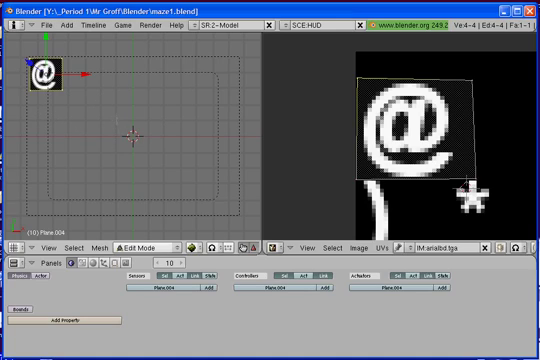
mouse_move(276, 228)
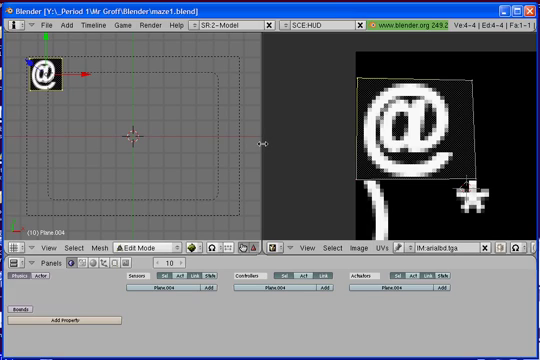
Select the text plane showing the @ glyph and return it to Object Mode.
right_click(268, 142)
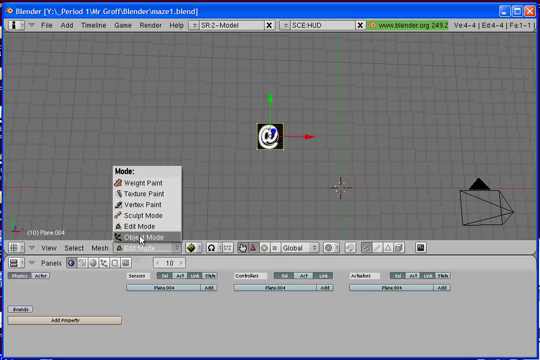
left_click(140, 236)
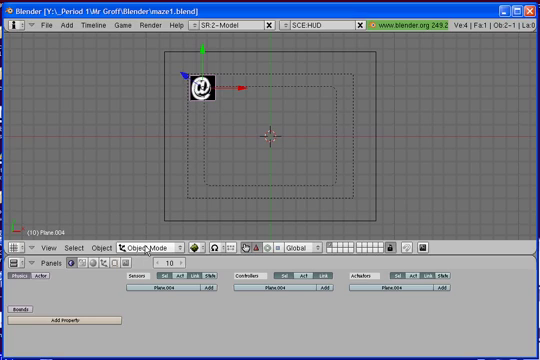
mouse_move(156, 244)
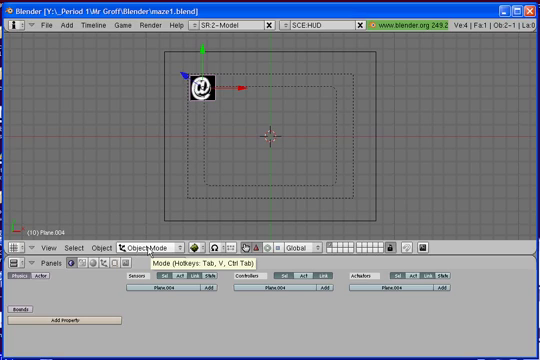
Choose the editing mode needed to enable Text on the plane's face.
left_click(150, 248)
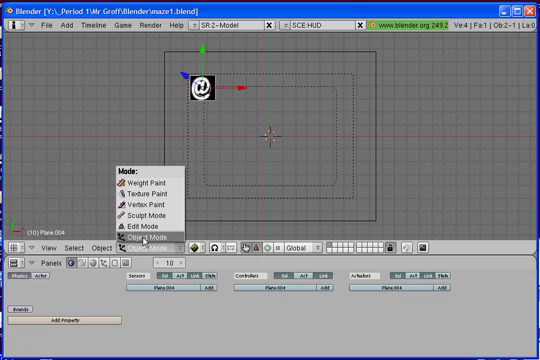
mouse_move(150, 236)
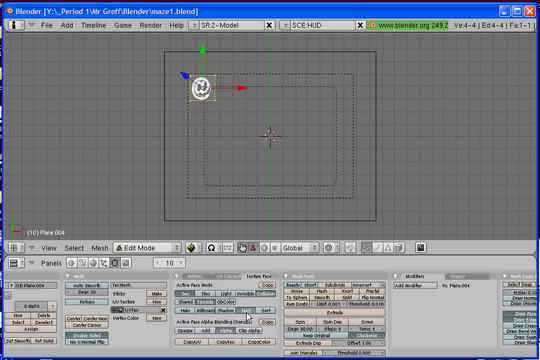
mouse_move(232, 296)
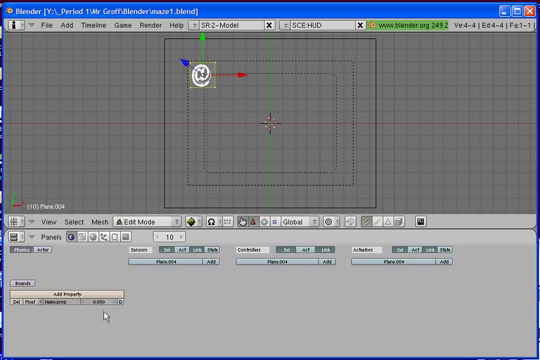
Add a game property named Text to the plane in the Logic buttons.
left_click(58, 298)
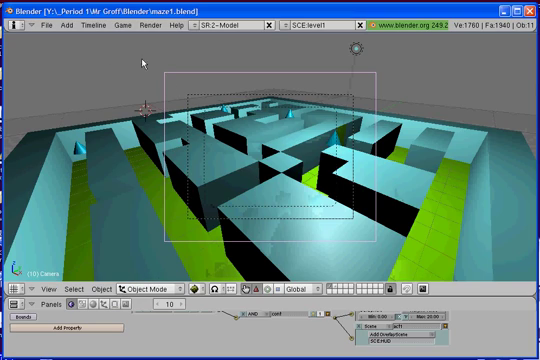
Switch the scene selector back to the maze scene with the player's logic bricks.
left_click(44, 28)
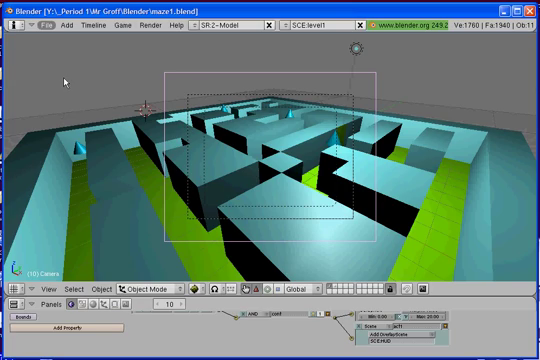
mouse_move(246, 80)
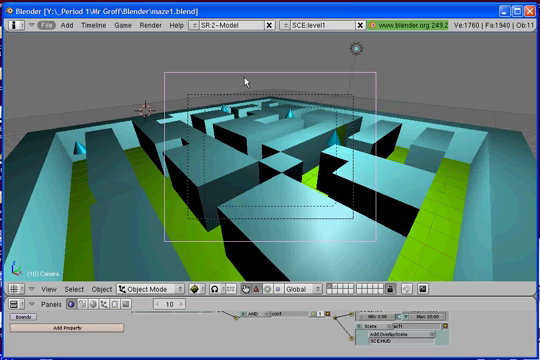
mouse_move(284, 56)
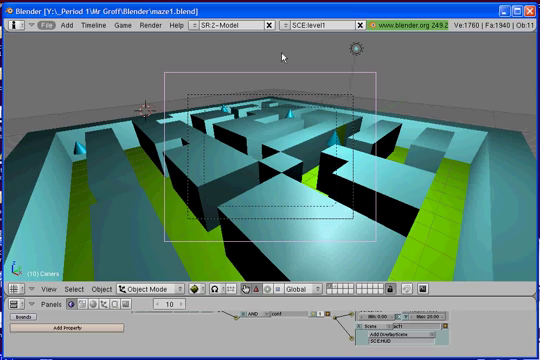